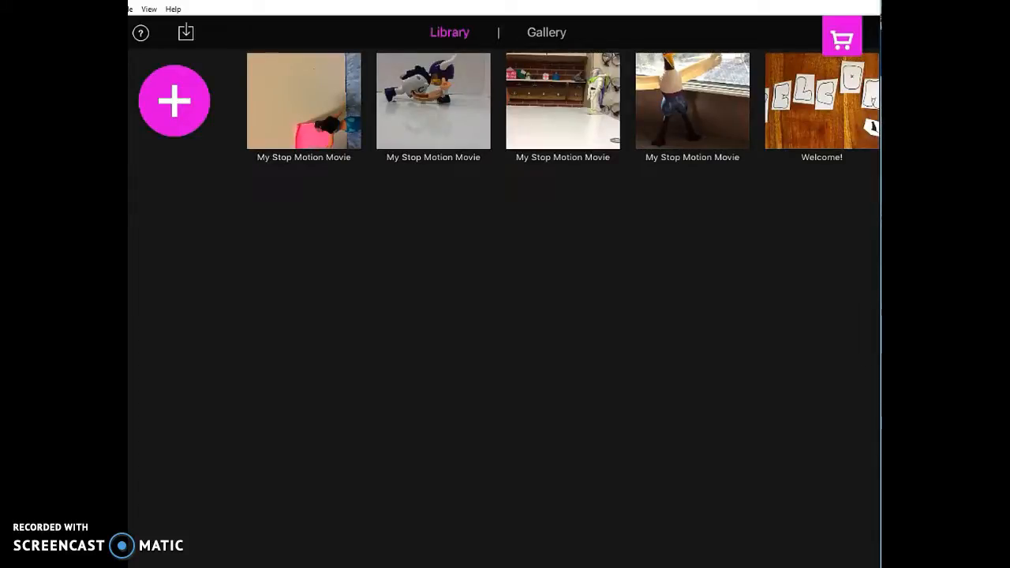
# Step: Open the My Stop Motion Movie project and bring up its sharing options
pyautogui.click(432, 101)
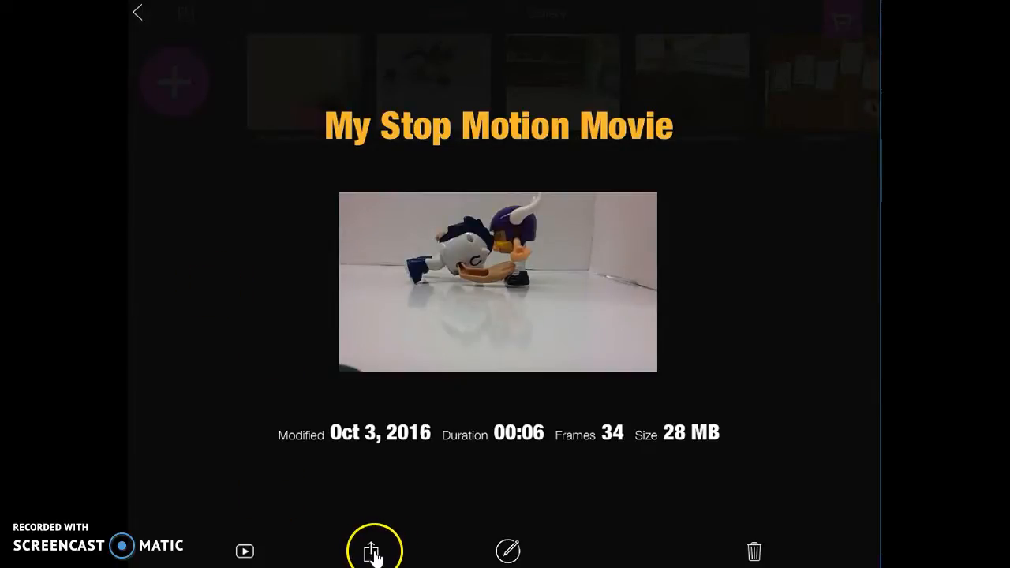
pyautogui.moveTo(386, 553)
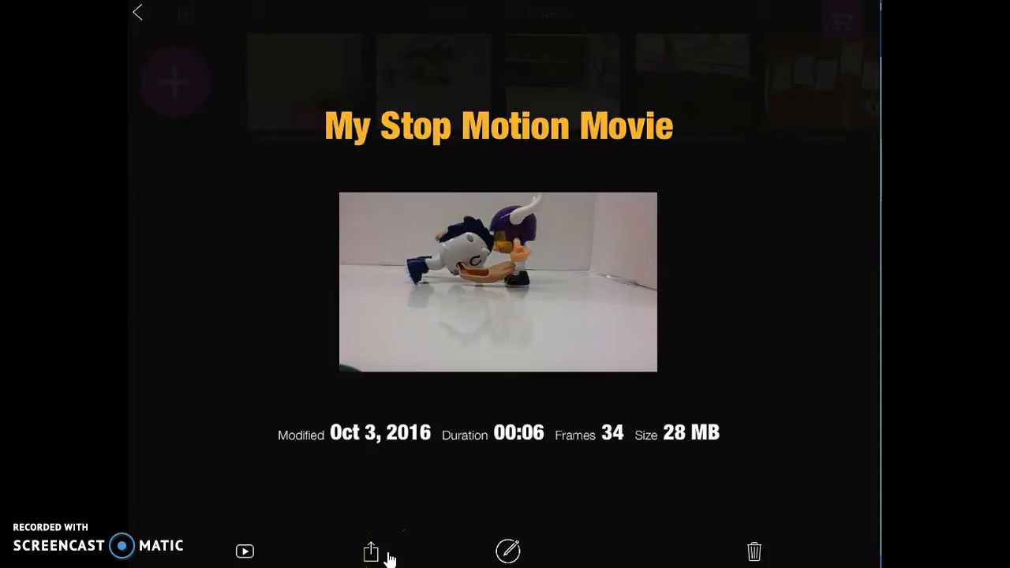
pyautogui.click(370, 550)
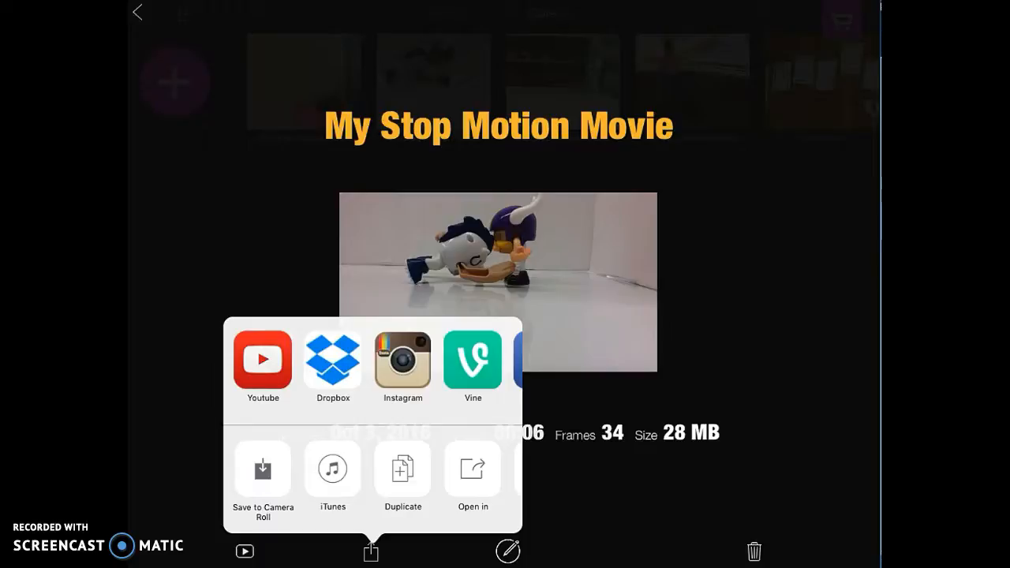
# Step: Choose Save to Camera Roll and share the movie in HD 720p
pyautogui.click(262, 469)
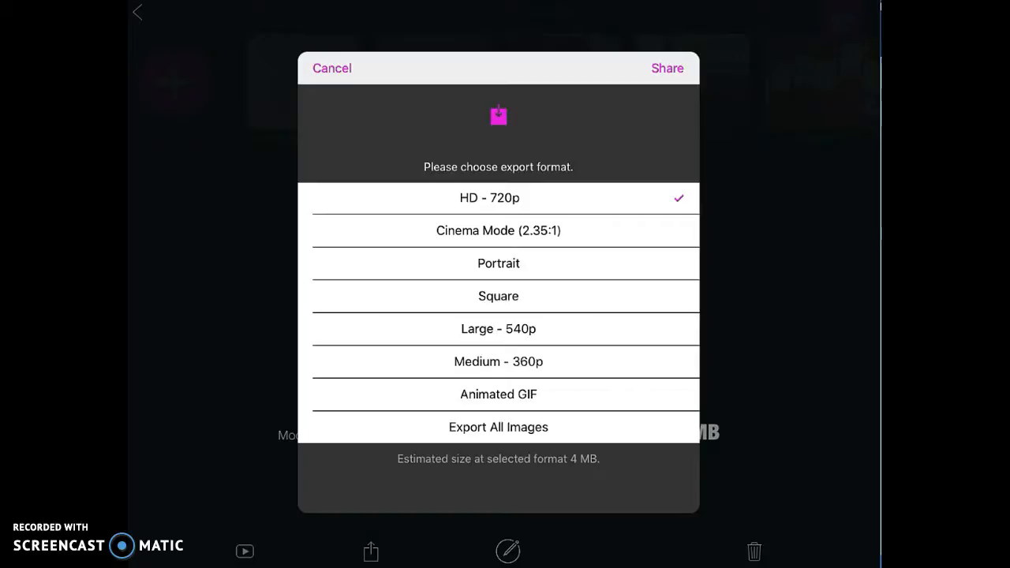
pyautogui.click(499, 329)
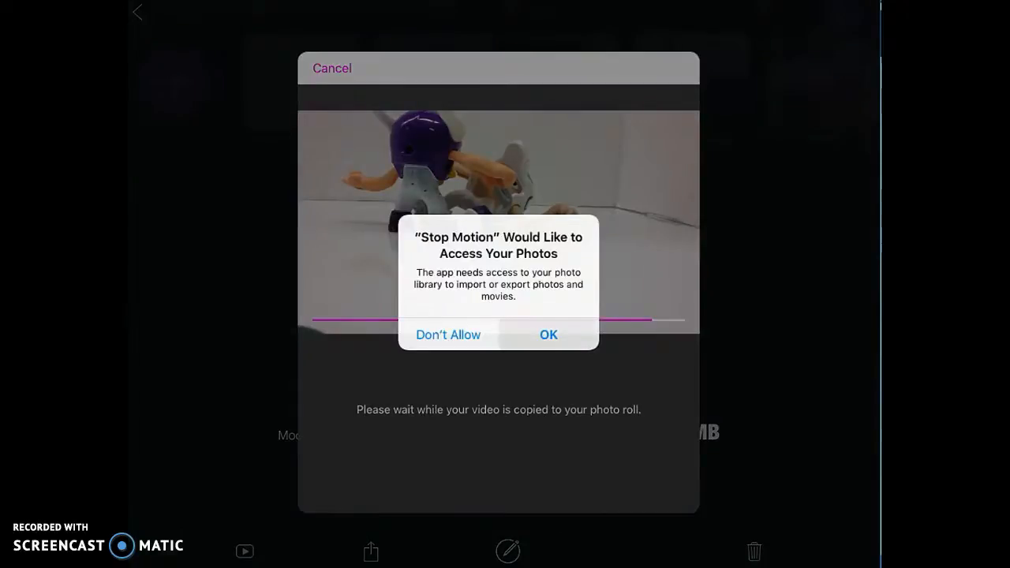
# Step: Grant photo library access so the movie finishes copying to the camera roll
pyautogui.click(549, 335)
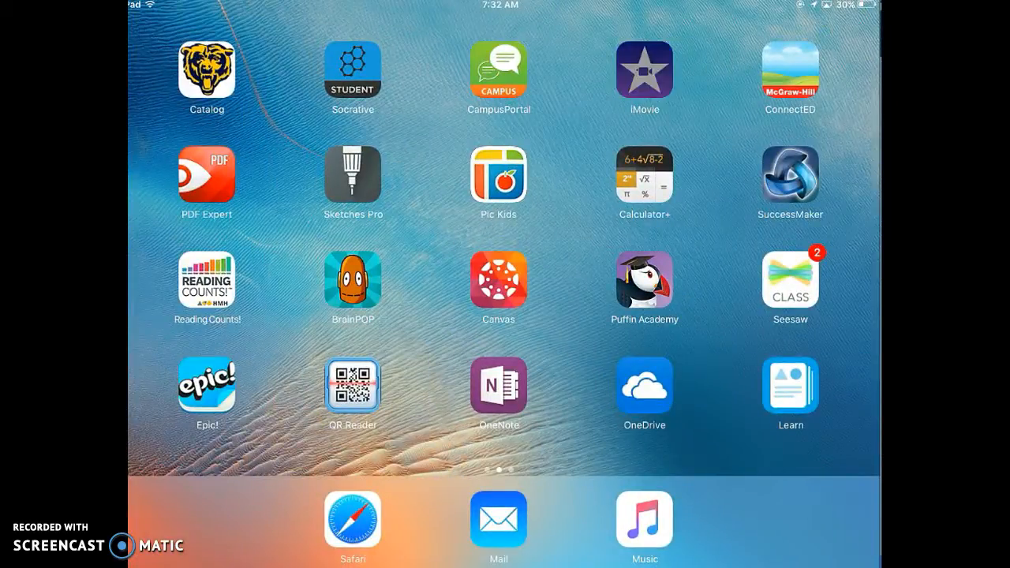
# Step: Launch iMovie and create a new Movie project with the Modern theme
pyautogui.click(644, 70)
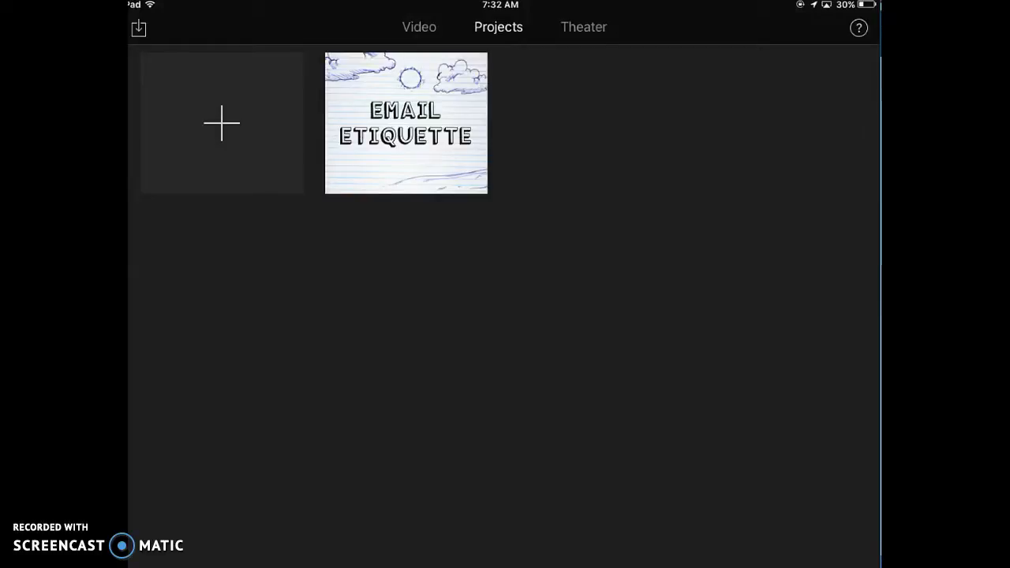
pyautogui.click(221, 123)
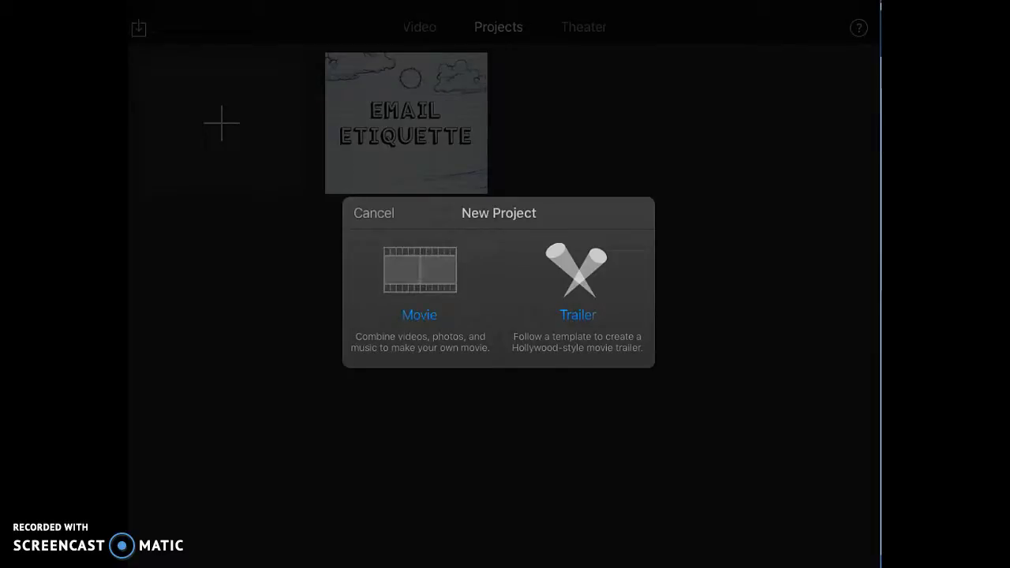
pyautogui.click(420, 269)
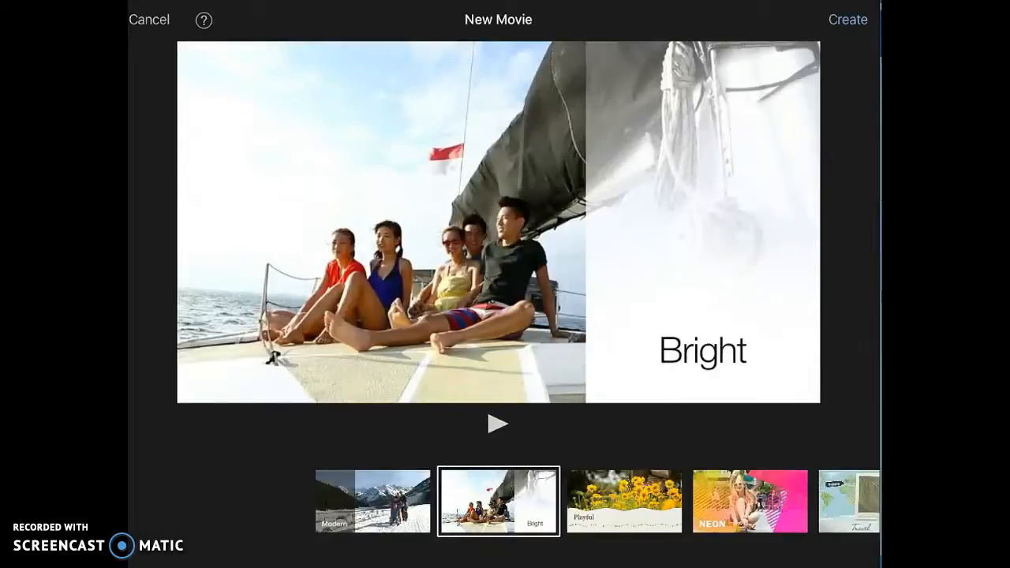
pyautogui.click(373, 502)
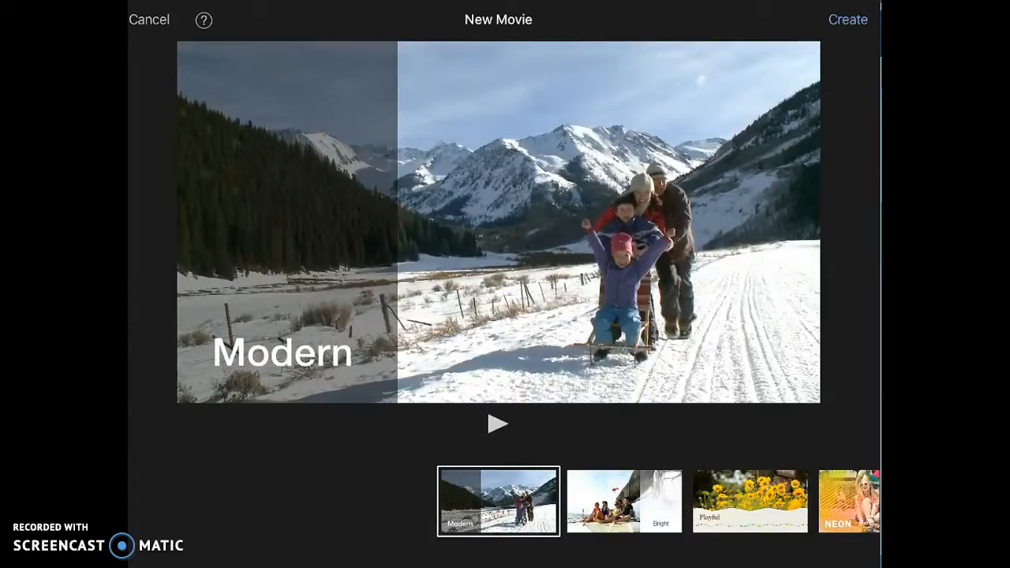
pyautogui.click(848, 19)
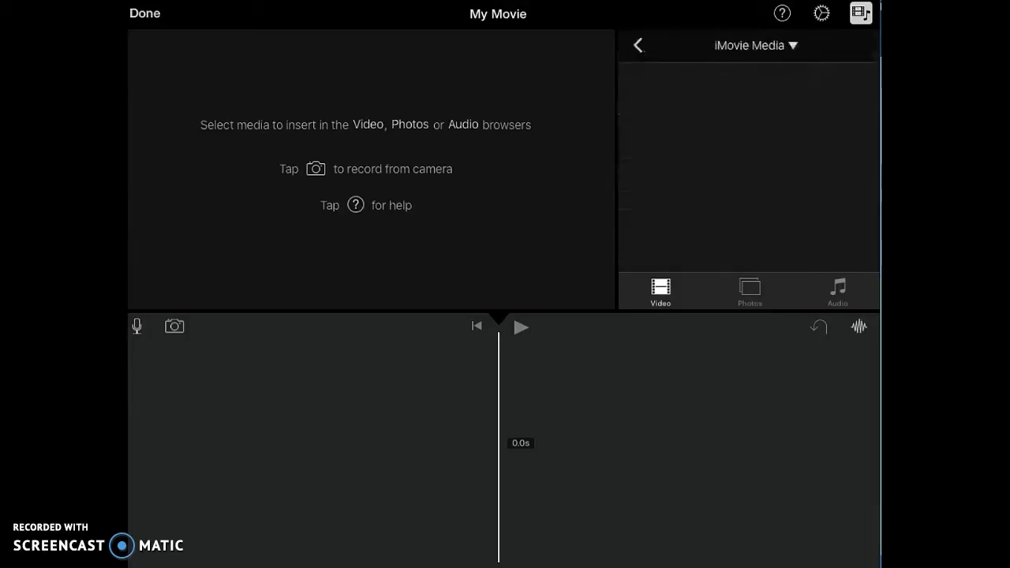
# Step: Insert the red clothing photo and stop motion clip from Recently Added into the timeline
pyautogui.click(755, 44)
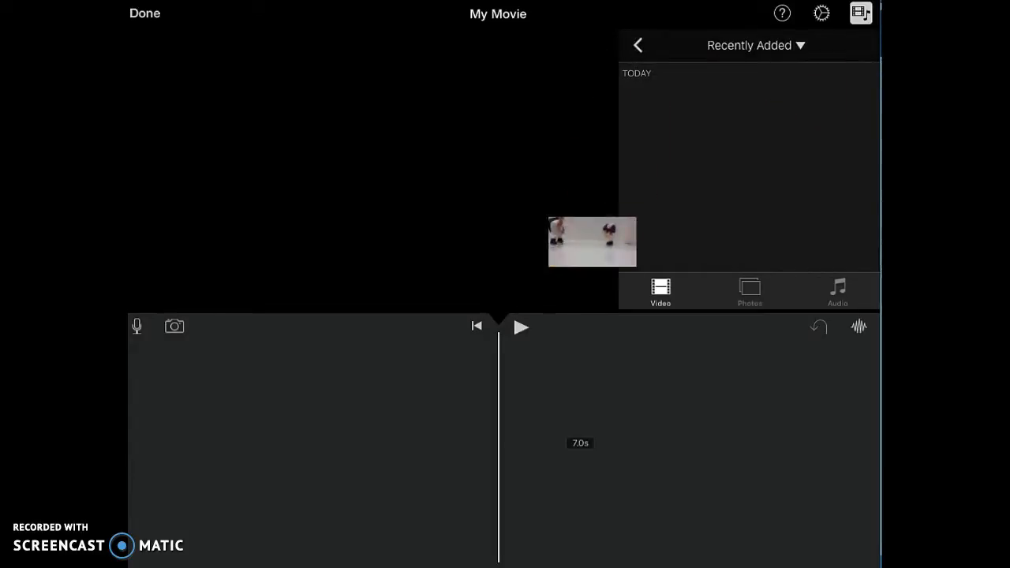
pyautogui.click(592, 241)
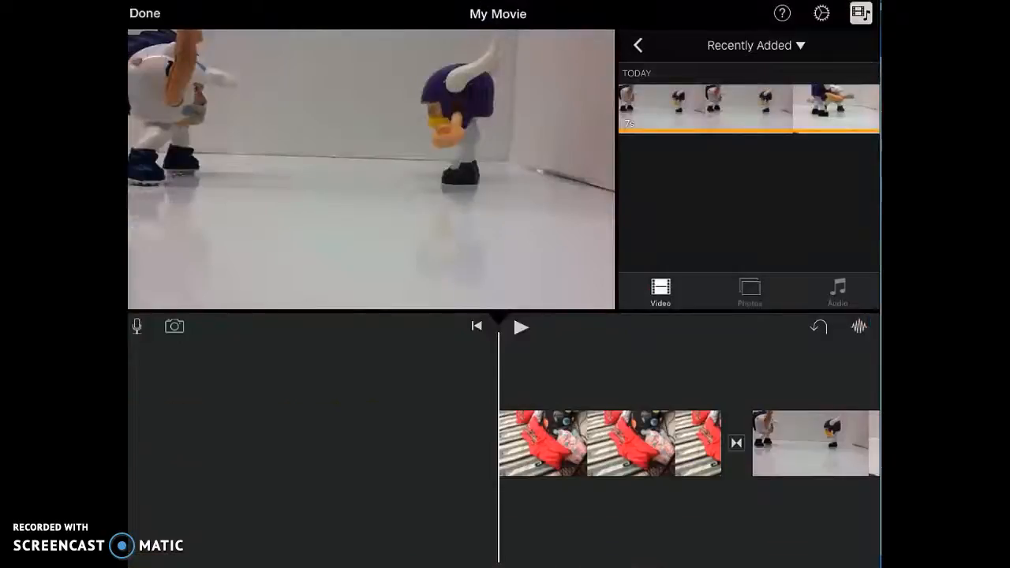
# Step: Apply a Standard title to the red clothing photo clip and edit its text
pyautogui.click(608, 442)
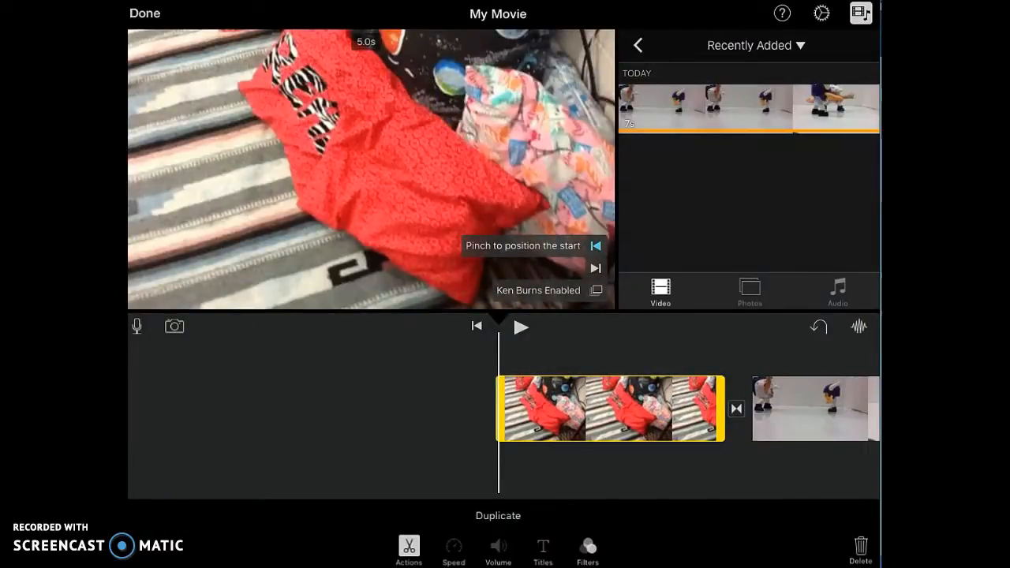
pyautogui.click(543, 550)
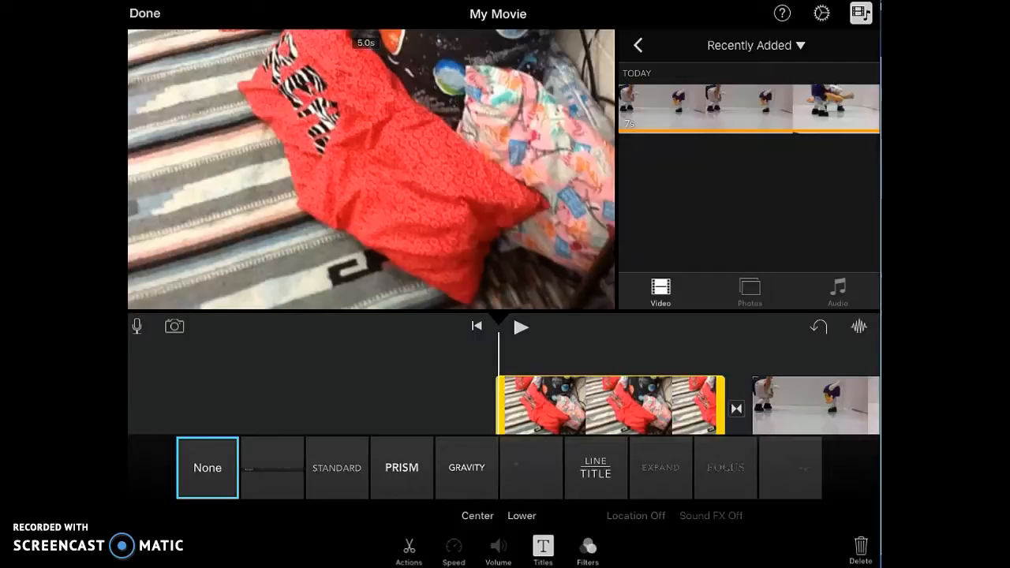
pyautogui.click(336, 468)
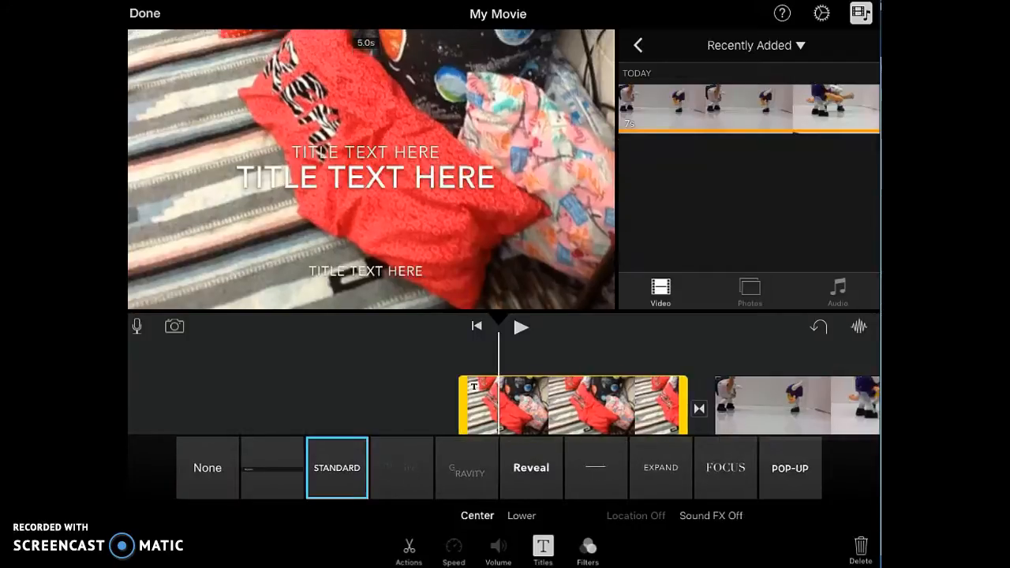
pyautogui.hscroll(-3)
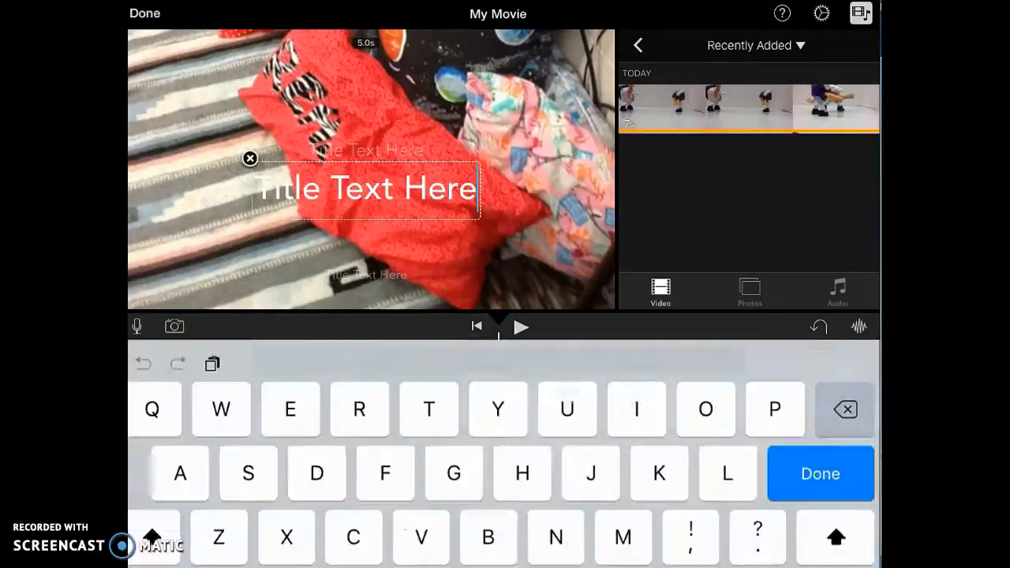
pyautogui.click(820, 473)
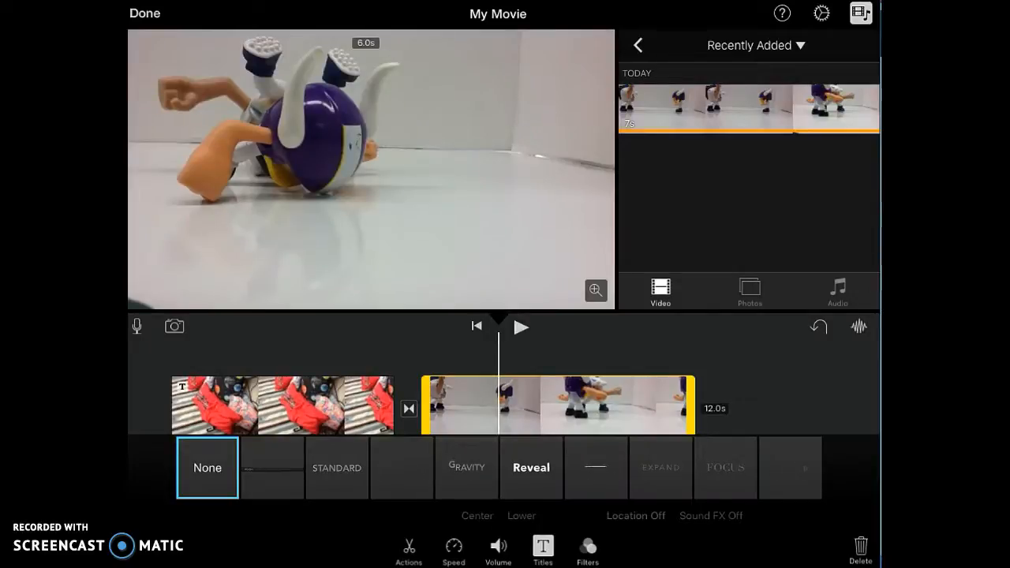
# Step: Split the stop motion clip into two parts at the playhead
pyautogui.click(408, 549)
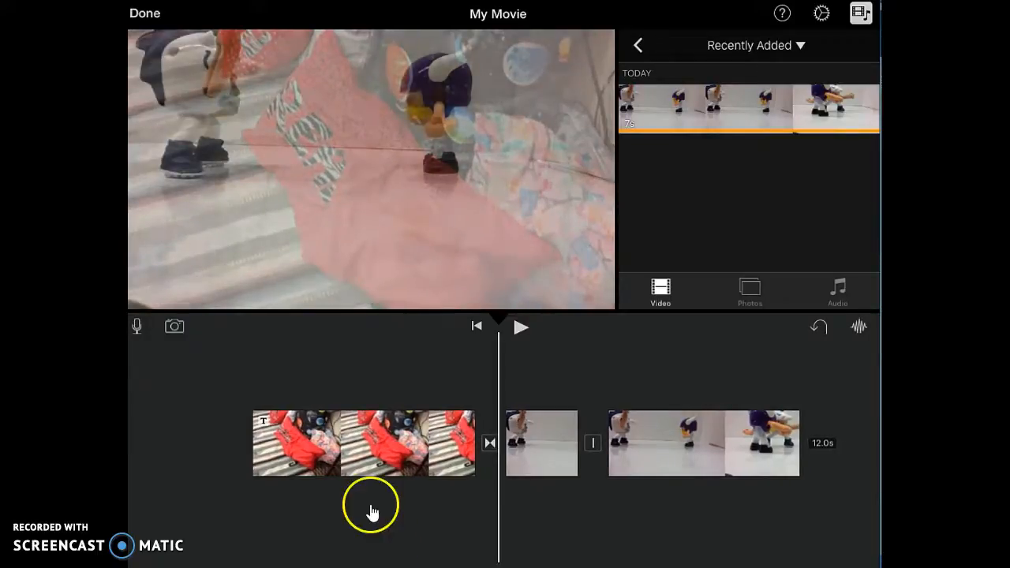
pyautogui.moveTo(150, 347)
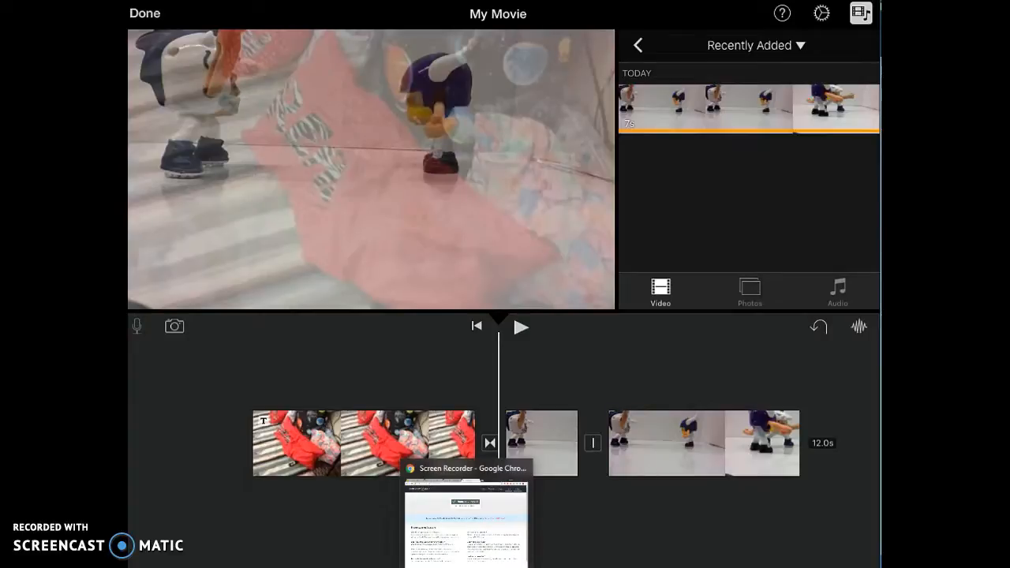
# Step: Record a voiceover narration over the stop motion clips, then stop the recording
pyautogui.click(136, 326)
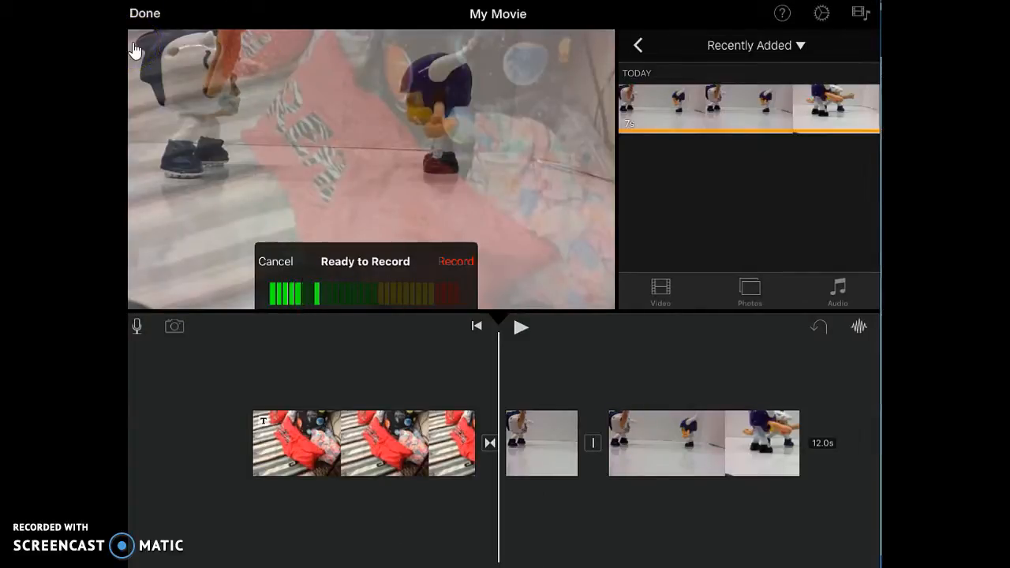
pyautogui.click(455, 262)
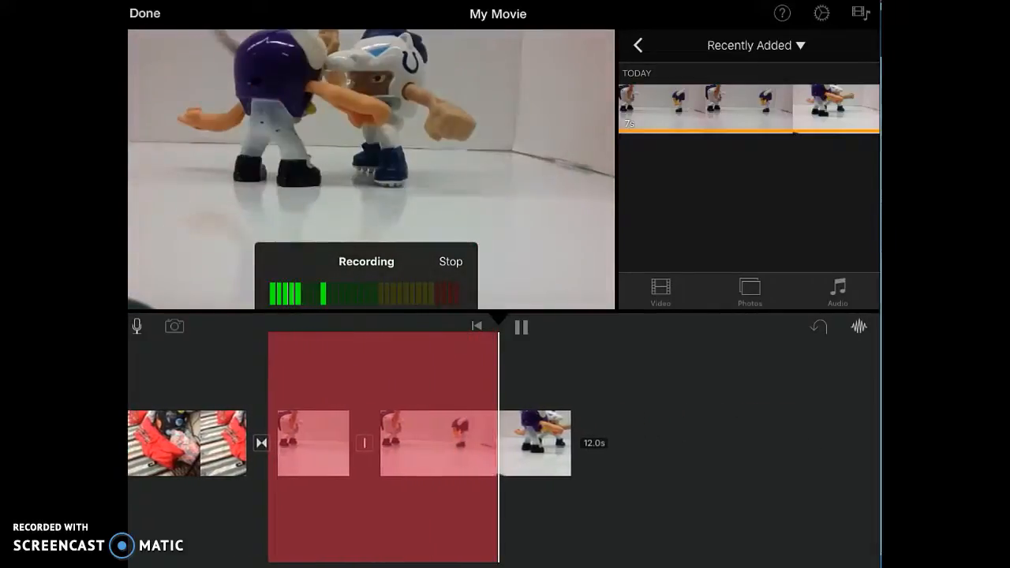
pyautogui.click(520, 327)
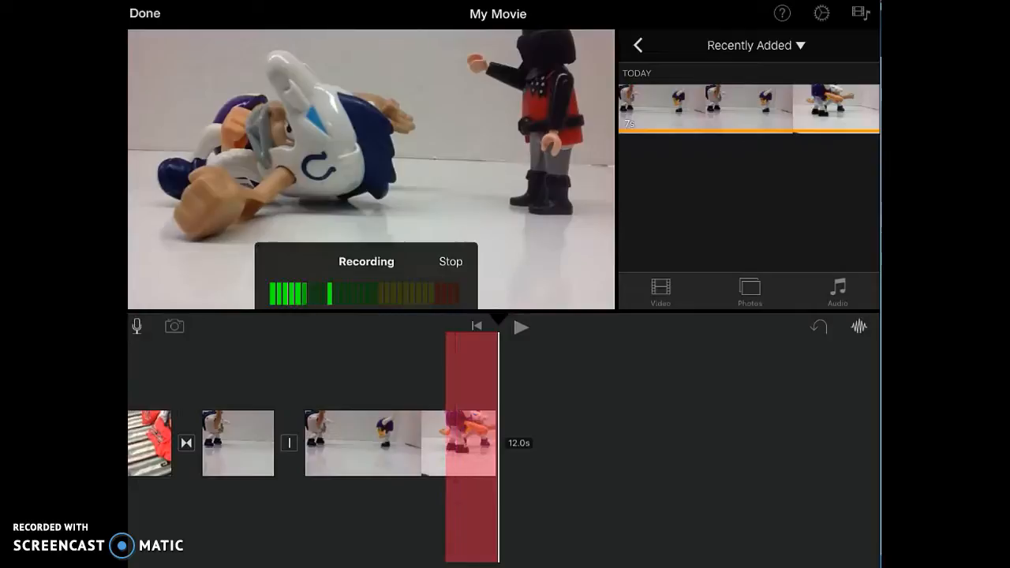
pyautogui.click(451, 262)
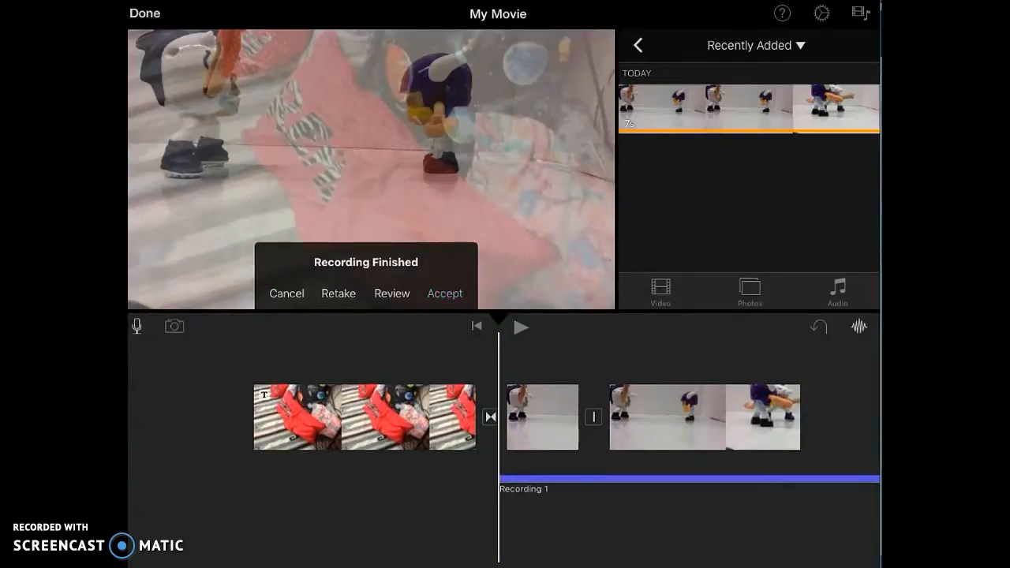
# Step: Accept Recording 1 and select it as the audio track beneath the clips
pyautogui.click(446, 292)
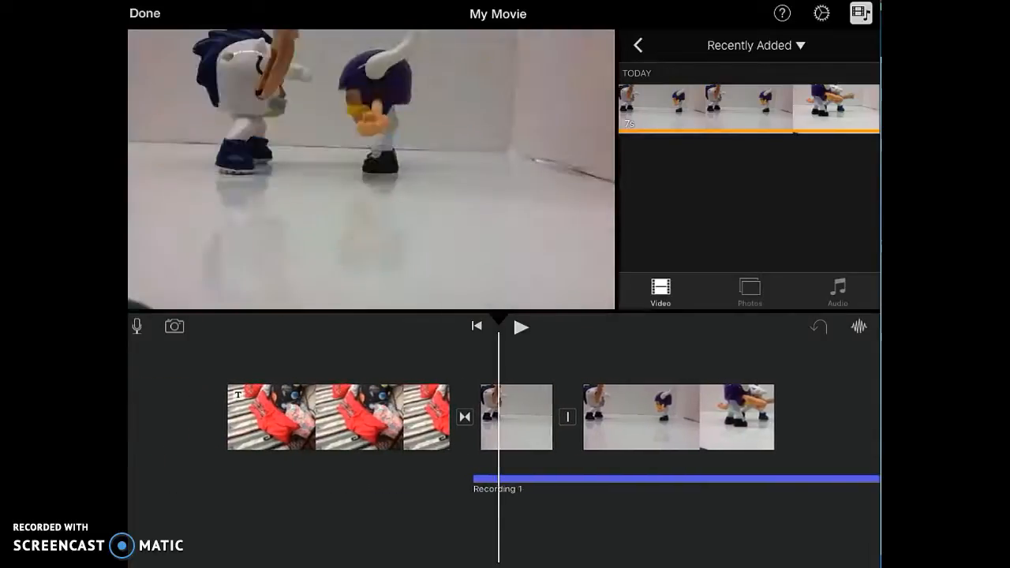
pyautogui.click(676, 480)
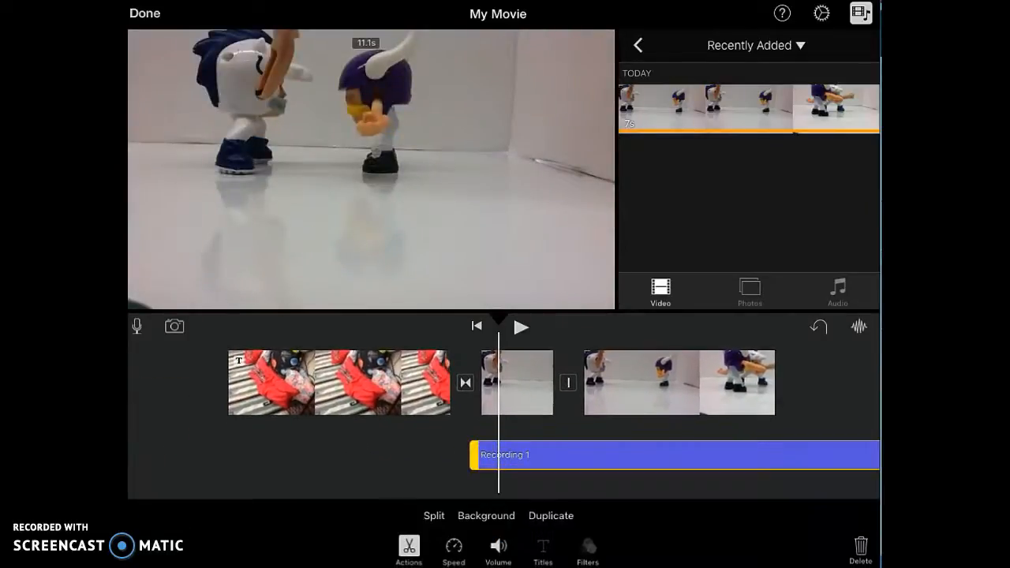